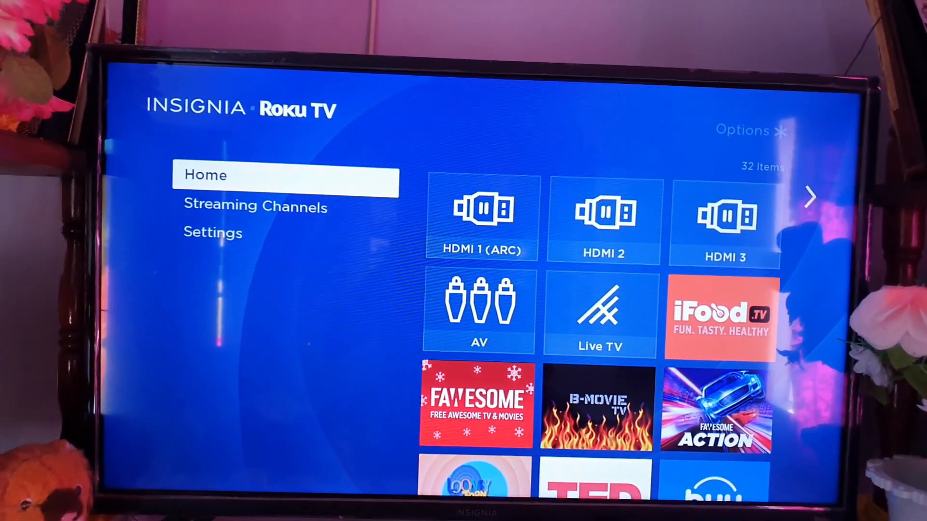
# Enter the Settings menu from the Roku Home screen.
pyautogui.click(213, 233)
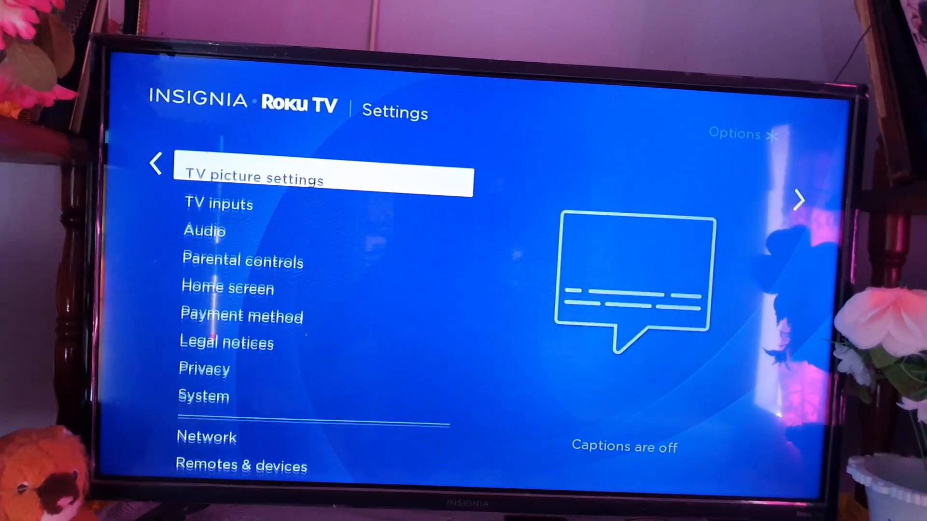
# Enter the System menu and bring System update into view.
pyautogui.click(243, 262)
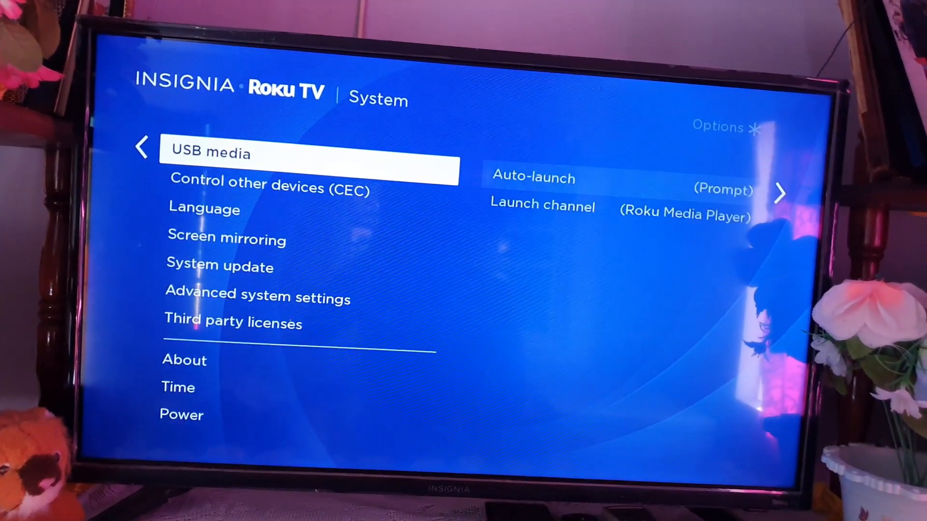
pyautogui.scroll(-3)
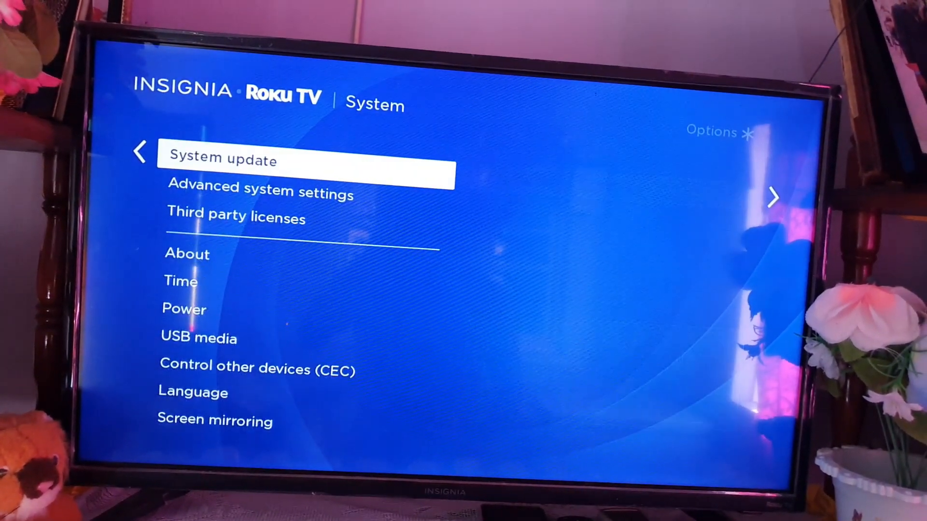
# Run a manual software check with Check now from System update (version 10.5.0).
pyautogui.click(307, 160)
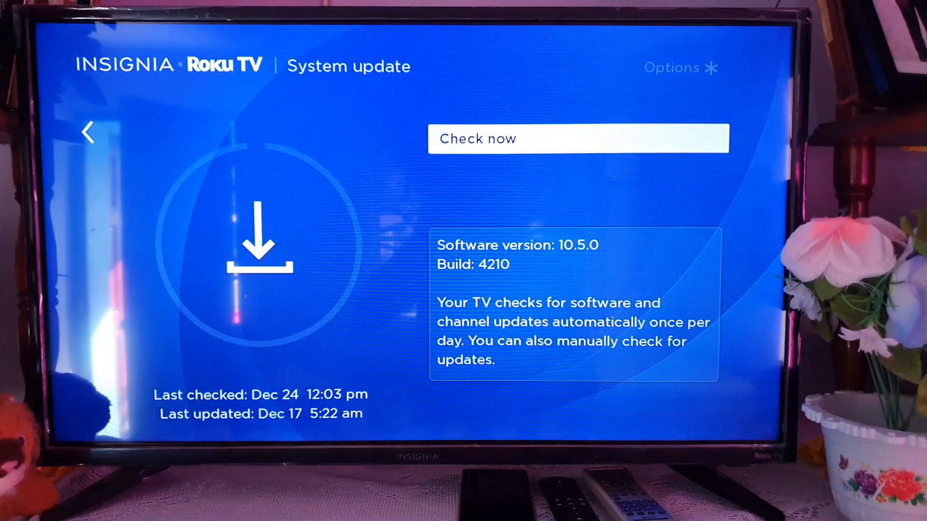
pyautogui.click(579, 138)
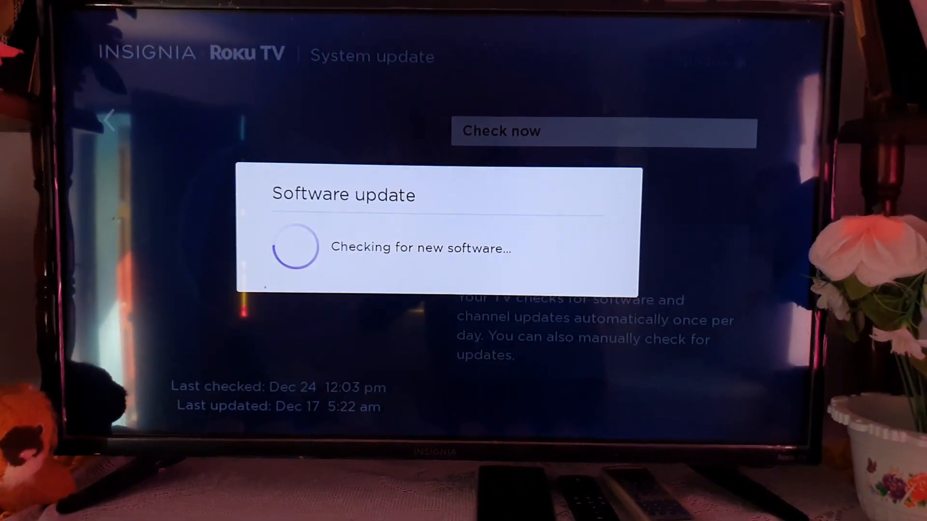